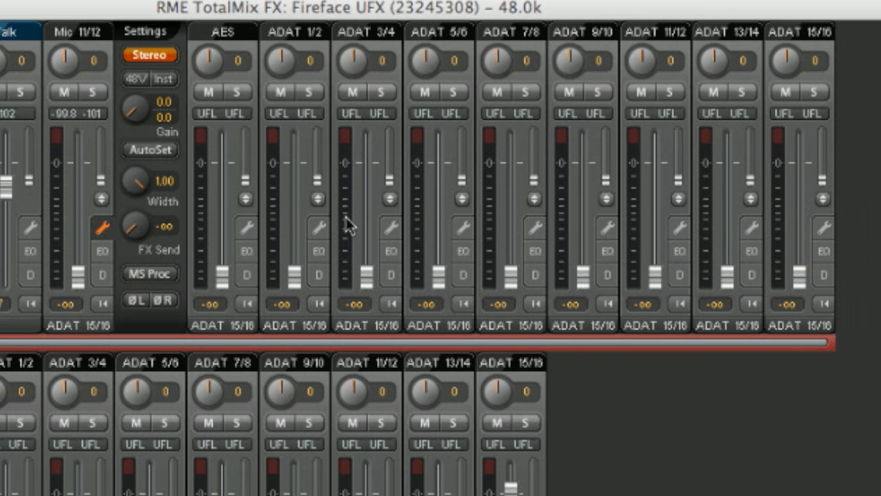
Open the equalizer panel on the ADAT 1/2 channel strip
left_click(315, 250)
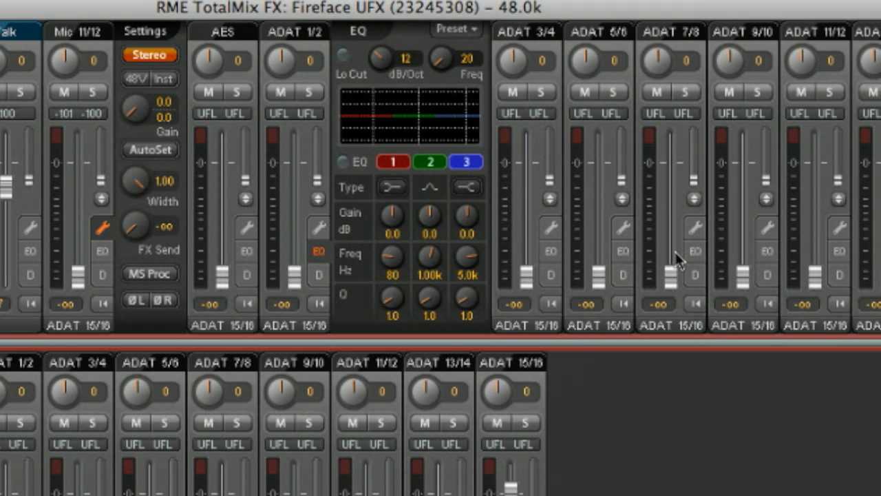
left_click(693, 252)
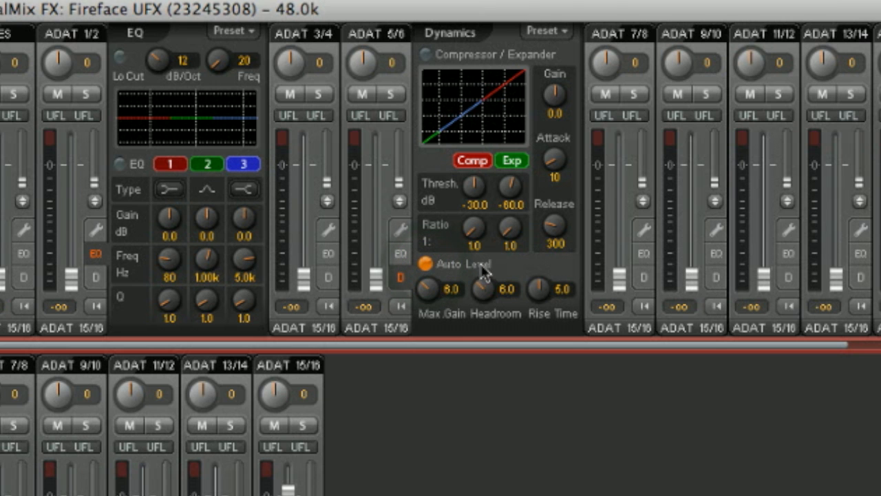
mouse_move(496, 269)
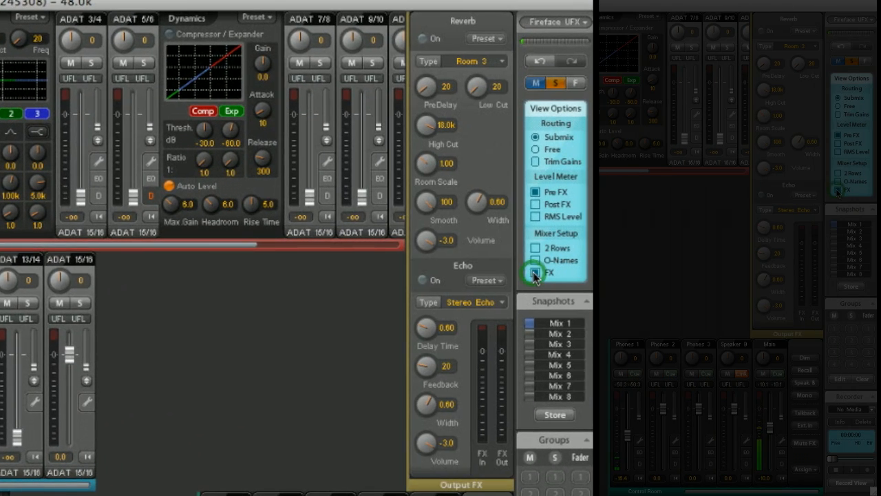
Enable FX under Mixer Setup to show the Output FX reverb and echo panel
left_click(535, 272)
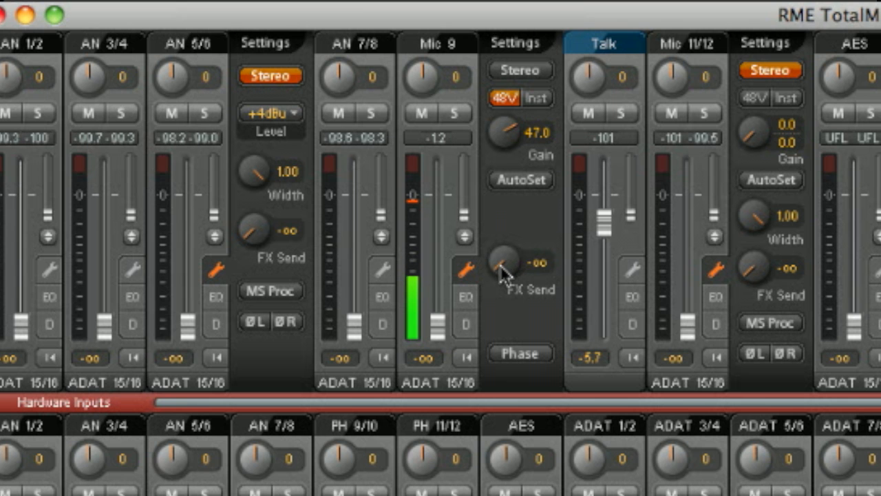
Raise Mic 9's FX Send knob to about -42.5 dB
left_click_drag(513, 265, 514, 254)
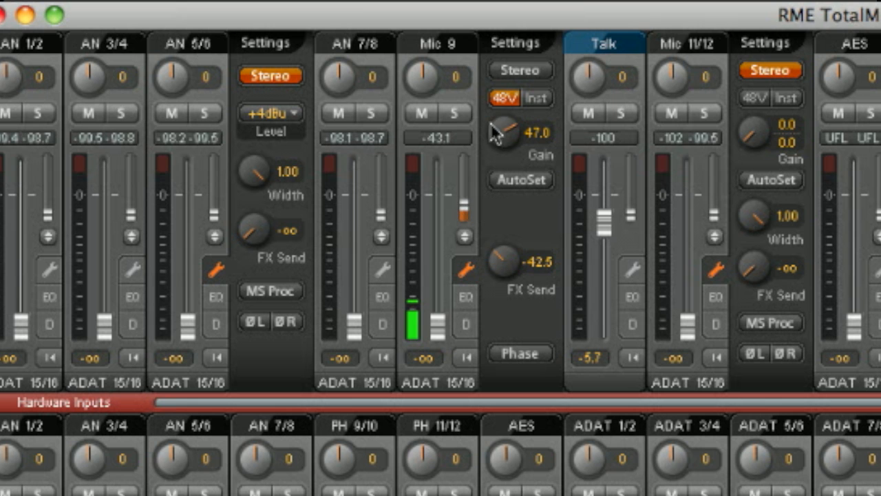
left_click_drag(509, 265, 500, 282)
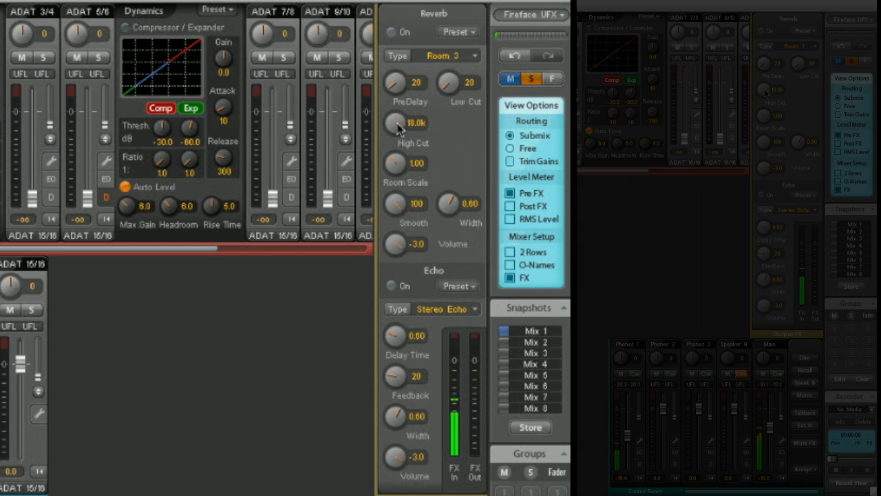
Turn on Reverb and Pong Echo with Room Scale 2.00 and bring up reverb presets
left_click(390, 34)
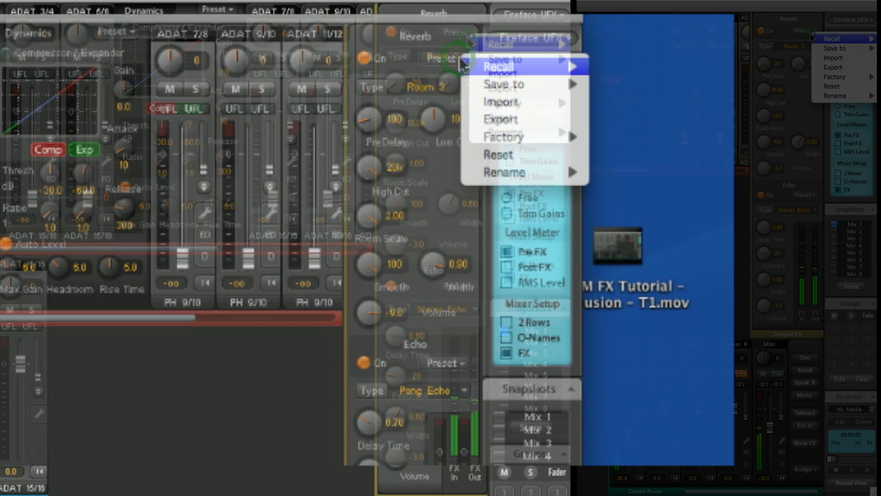
mouse_move(499, 101)
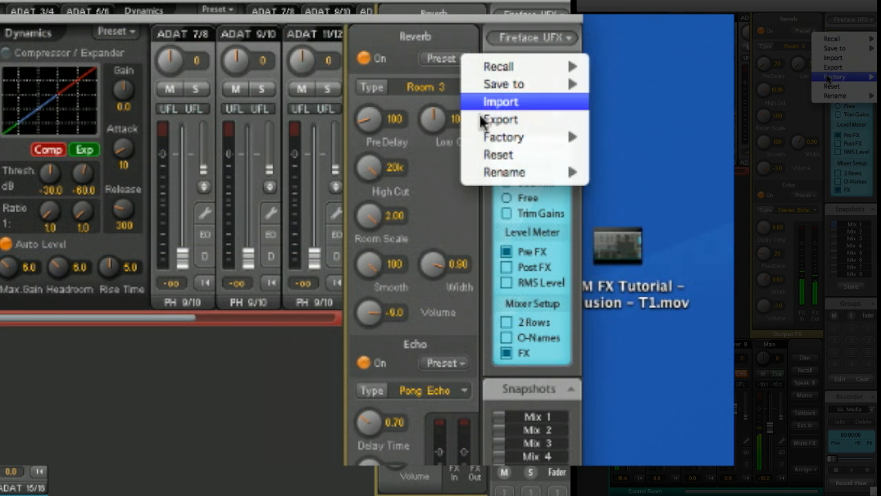
mouse_move(523, 136)
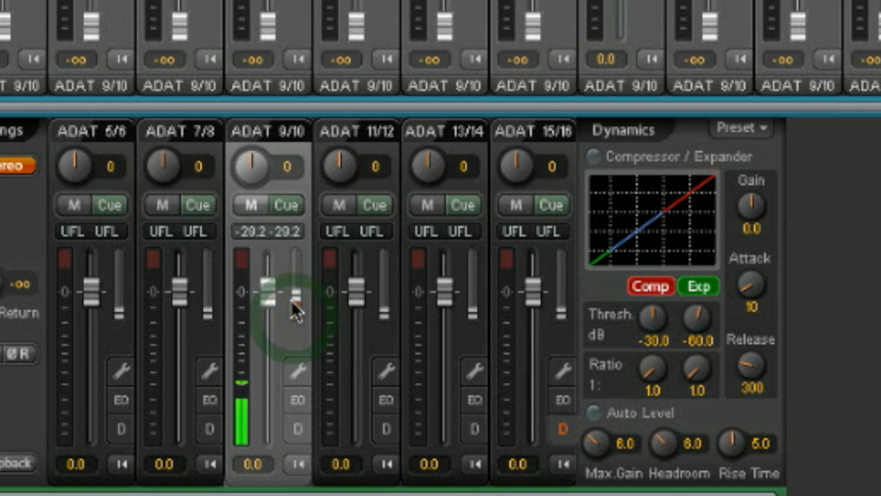
Show the ADAT 9/10 output settings and set its FX Return to about -7.0 dB
left_click_drag(296, 306, 296, 268)
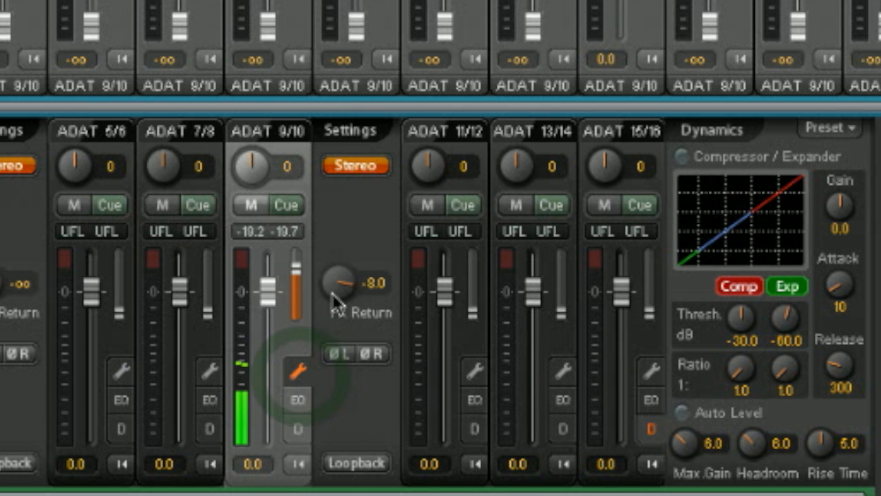
left_click_drag(341, 286, 352, 279)
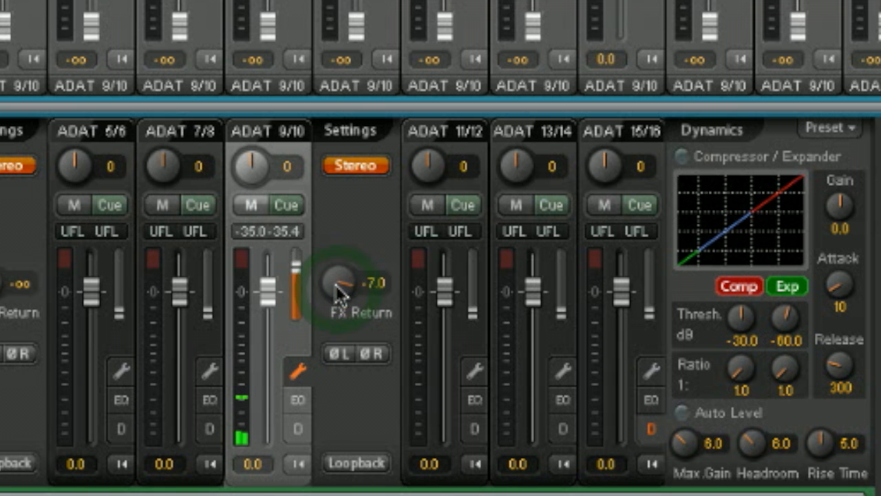
left_click_drag(344, 290, 340, 303)
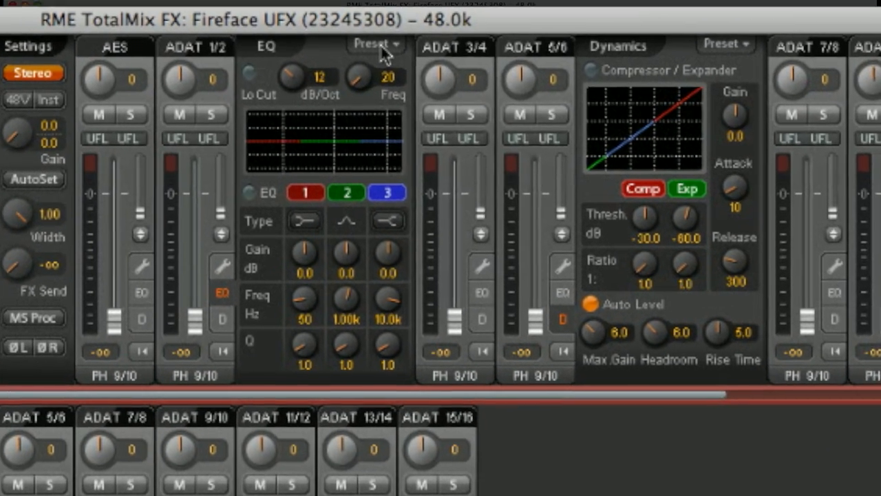
Load the Bass Drum factory EQ preset and switch the channel's EQ on
left_click(378, 43)
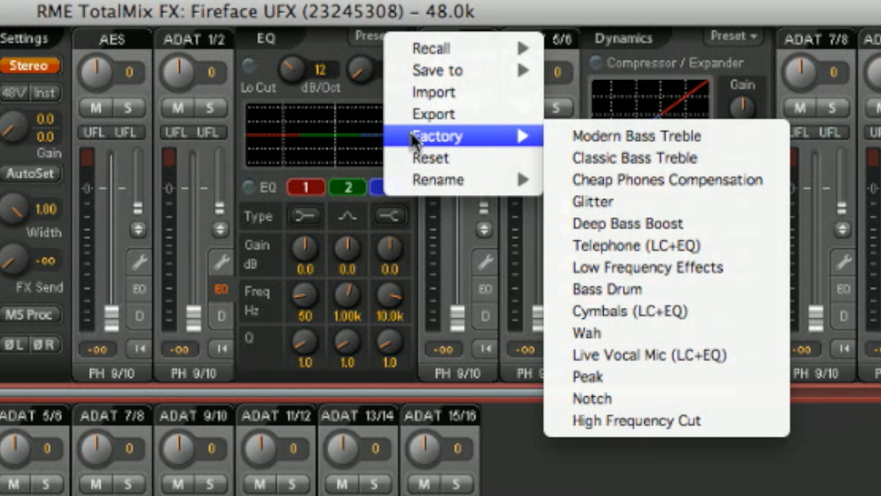
mouse_move(620, 294)
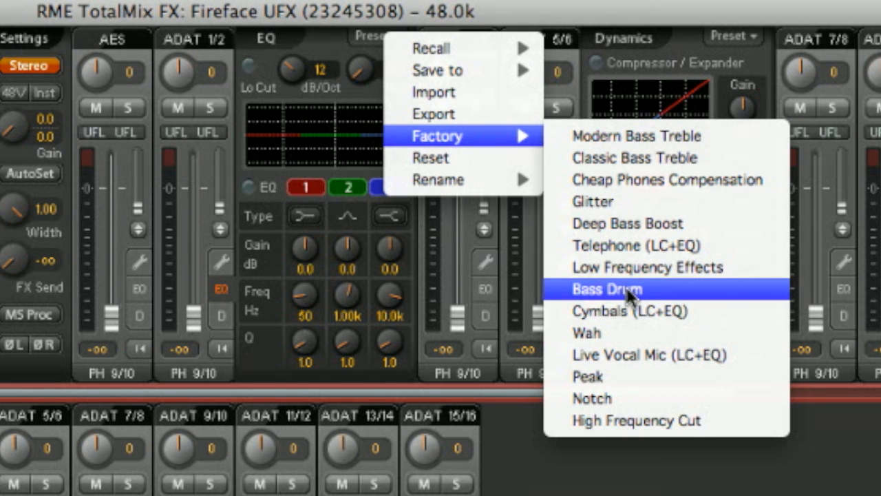
left_click(607, 289)
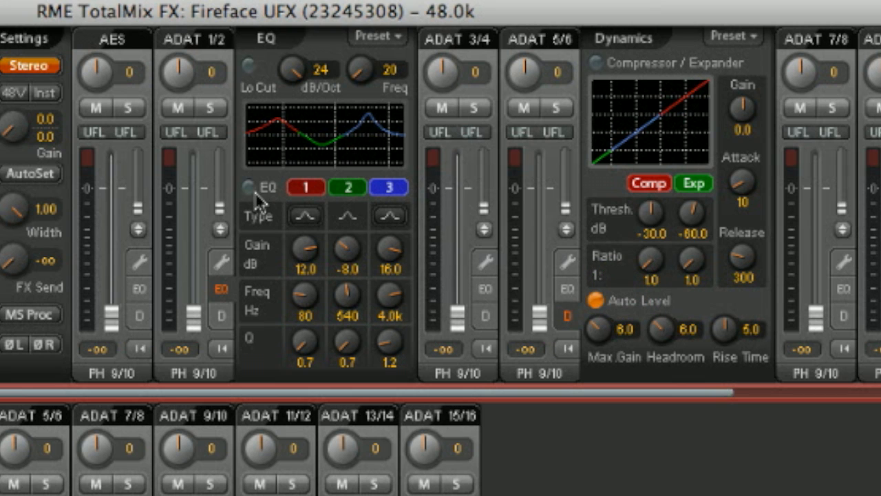
left_click(247, 187)
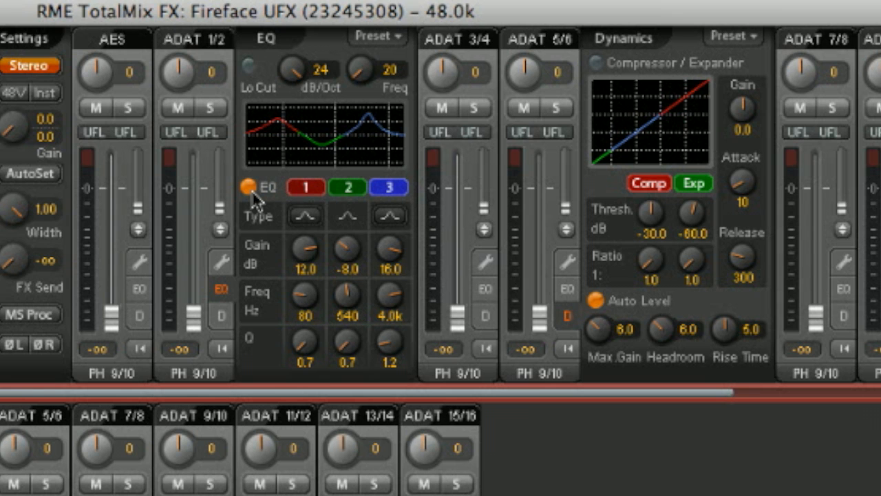
Lower band 1 gain to 9 dB and band 3 to 13.5 dB, saving as EQ Preset 10
left_click_drag(305, 252, 304, 268)
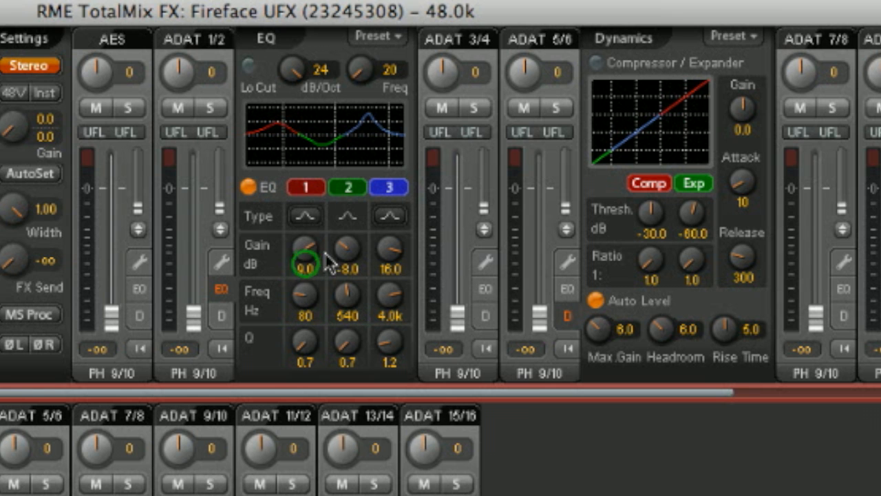
left_click_drag(389, 251, 389, 247)
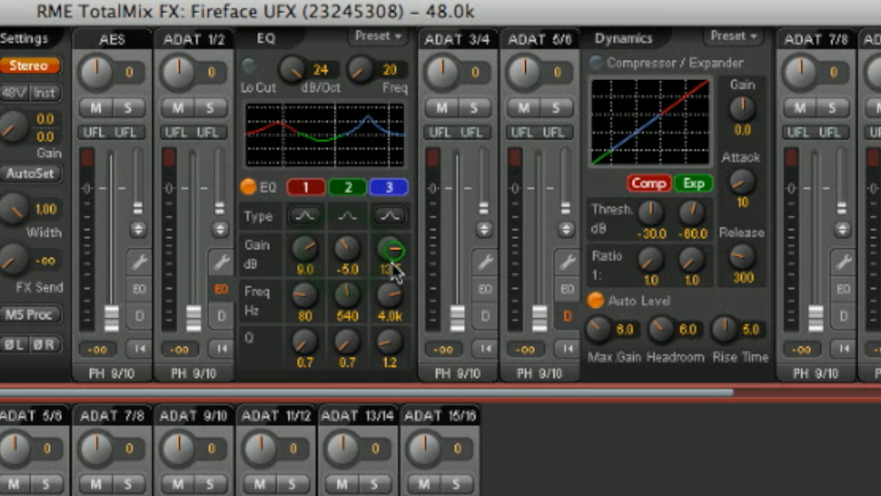
left_click(377, 38)
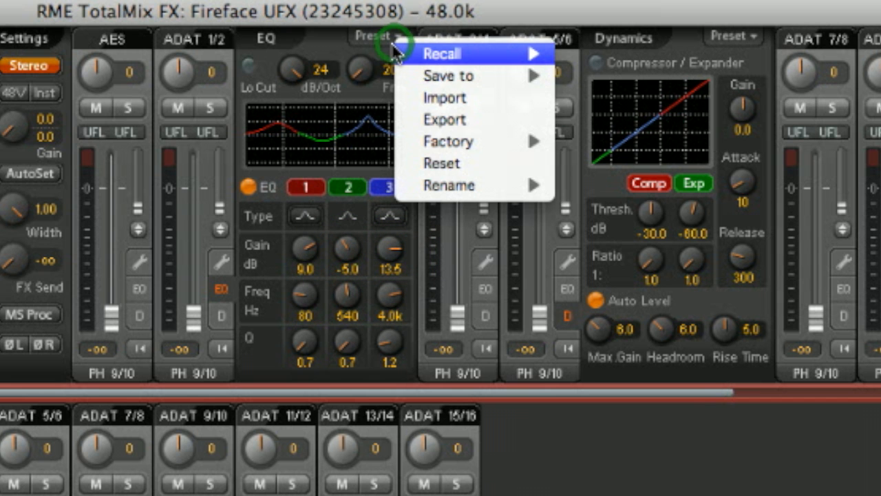
mouse_move(468, 76)
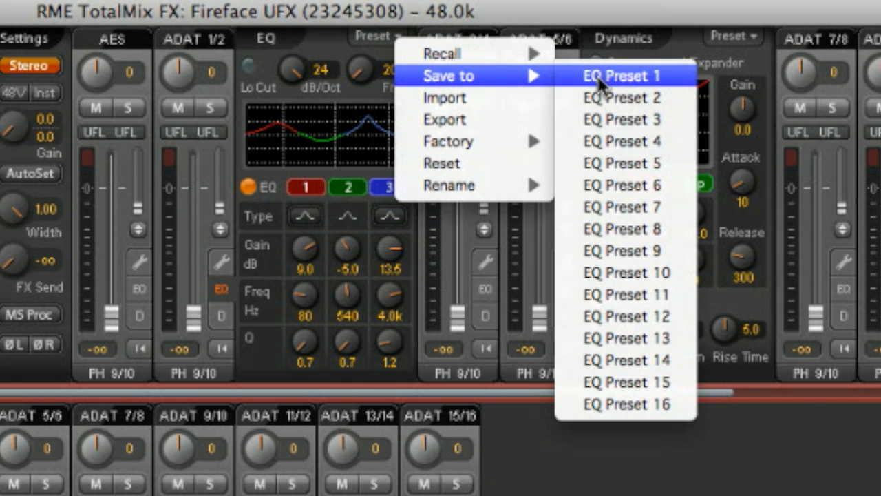
mouse_move(610, 279)
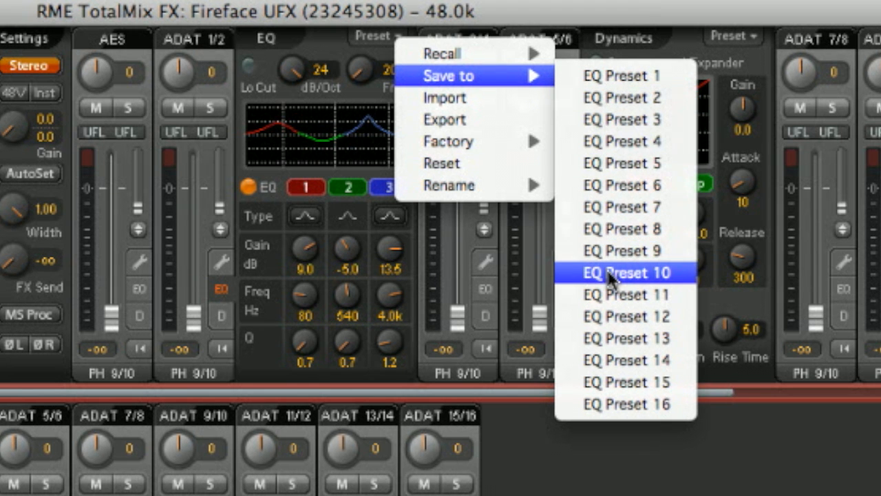
left_click(625, 272)
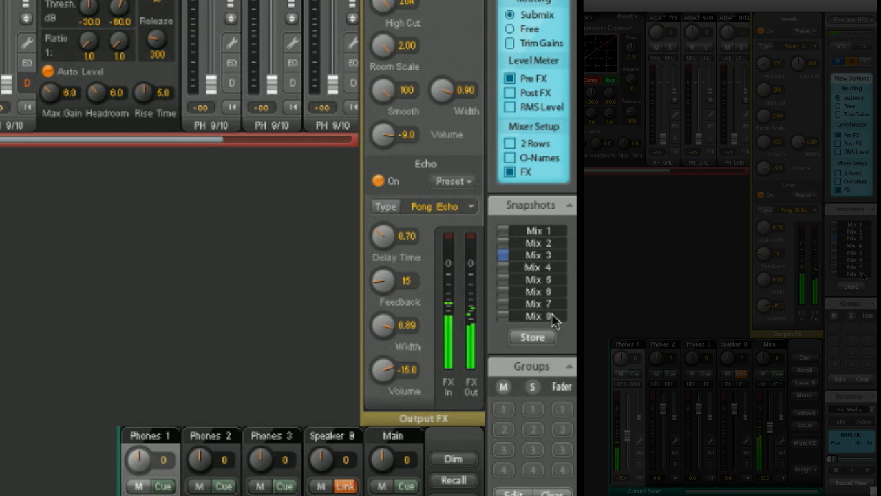
Store the current routing in the Mix 7 snapshot slot
left_click(532, 338)
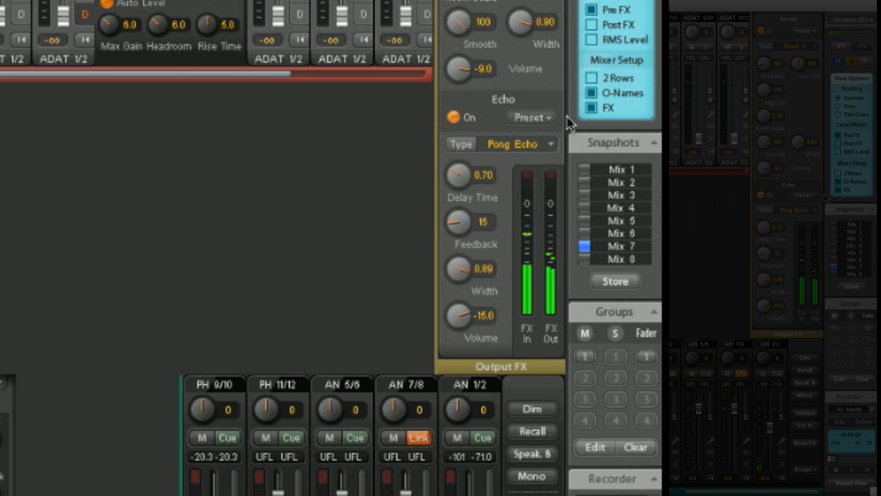
Uncheck O-Names so channels show custom names like Phones 1, Speaker B and Main
left_click(591, 92)
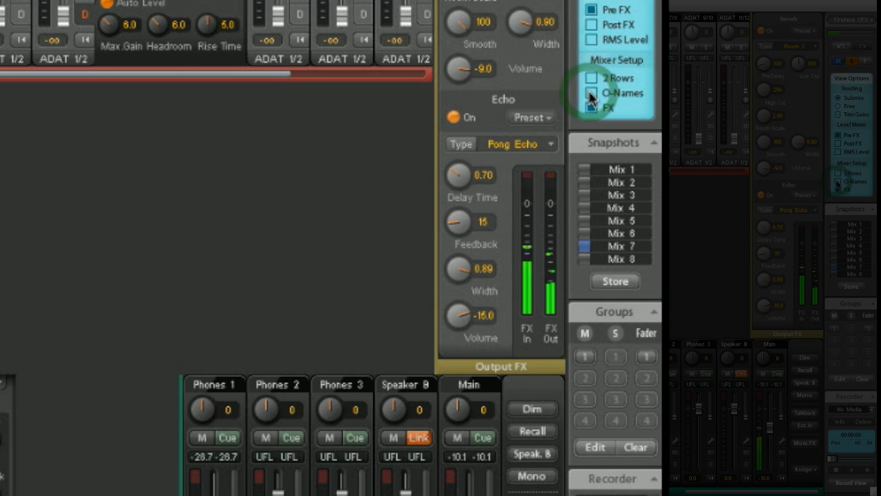